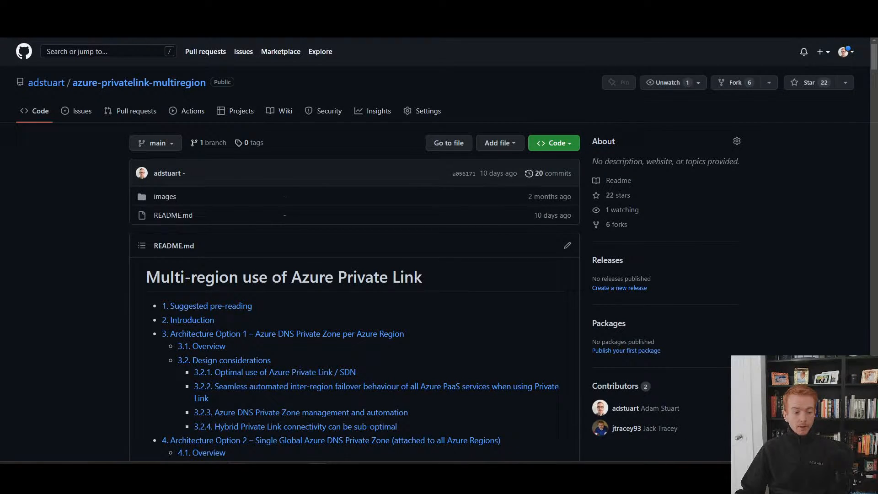
mouse_move(402, 312)
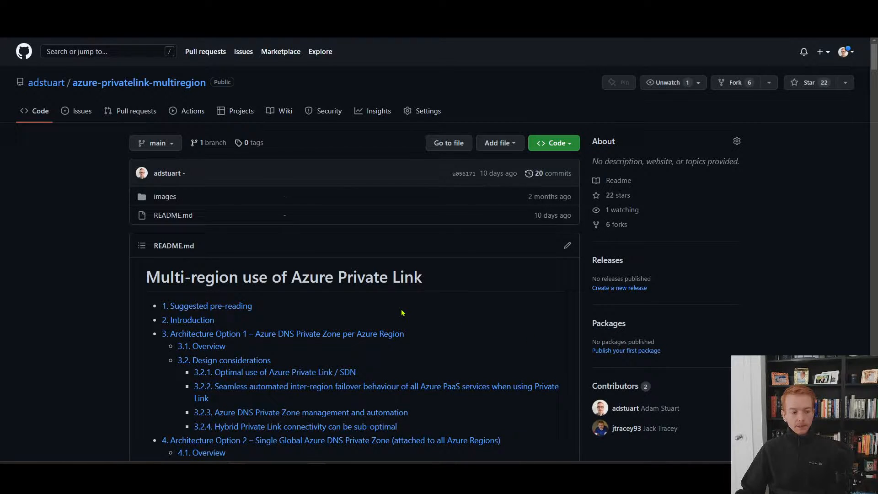
mouse_move(427, 307)
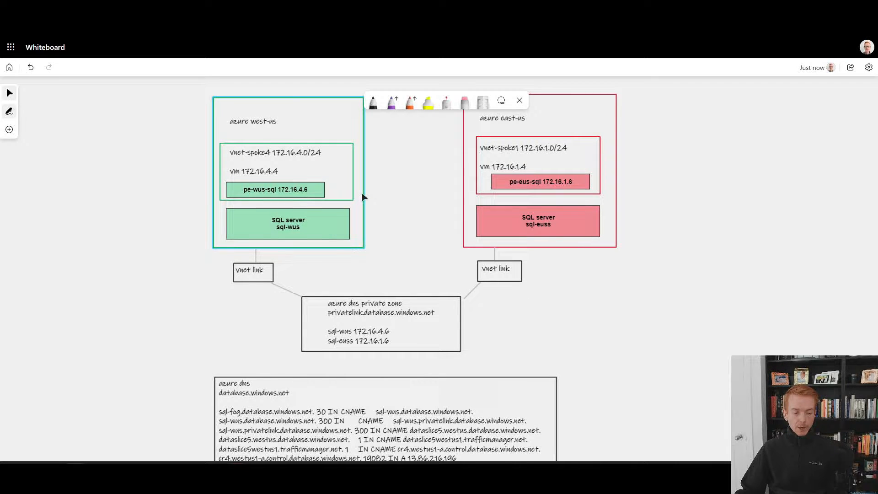
mouse_move(409, 233)
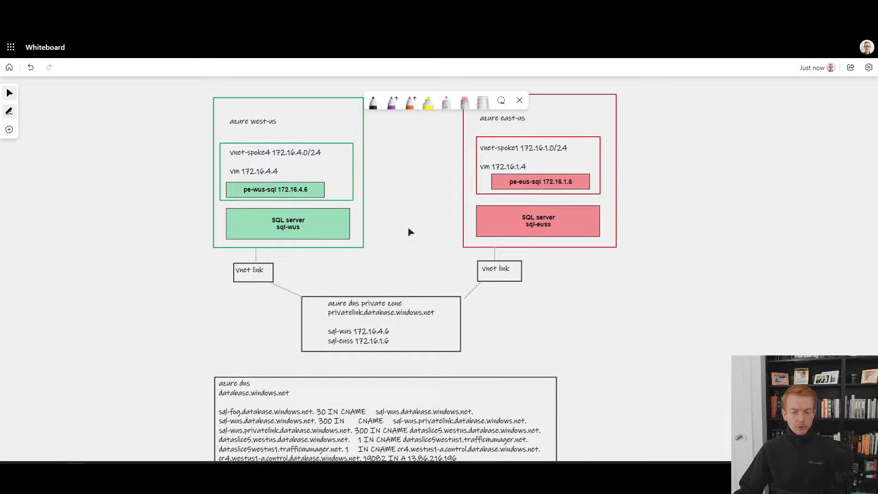
mouse_move(463, 199)
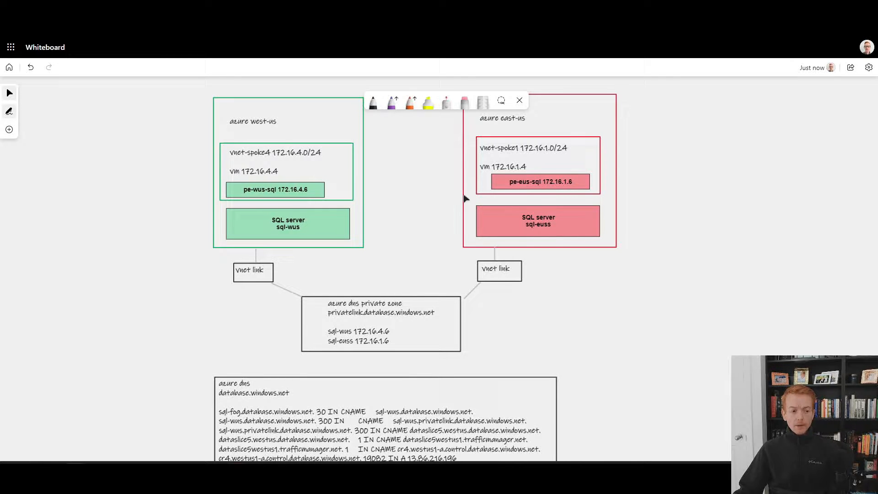
mouse_move(263, 215)
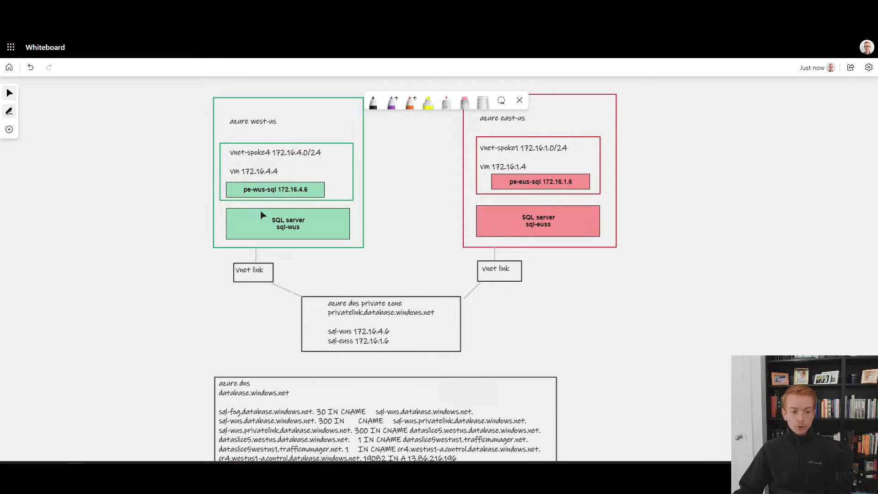
mouse_move(413, 242)
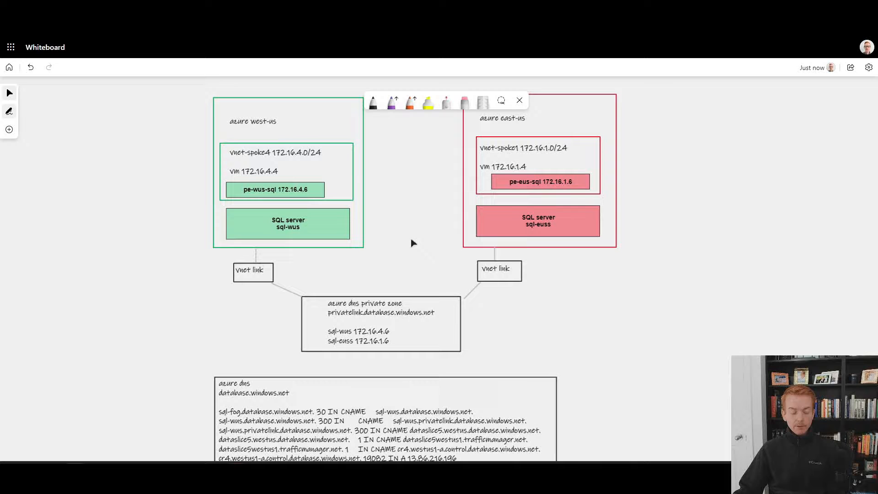
mouse_move(408, 243)
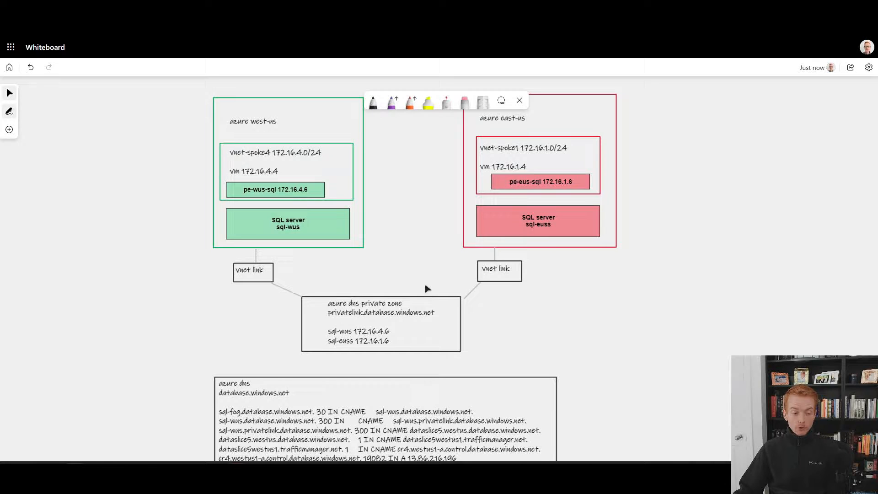
mouse_move(483, 299)
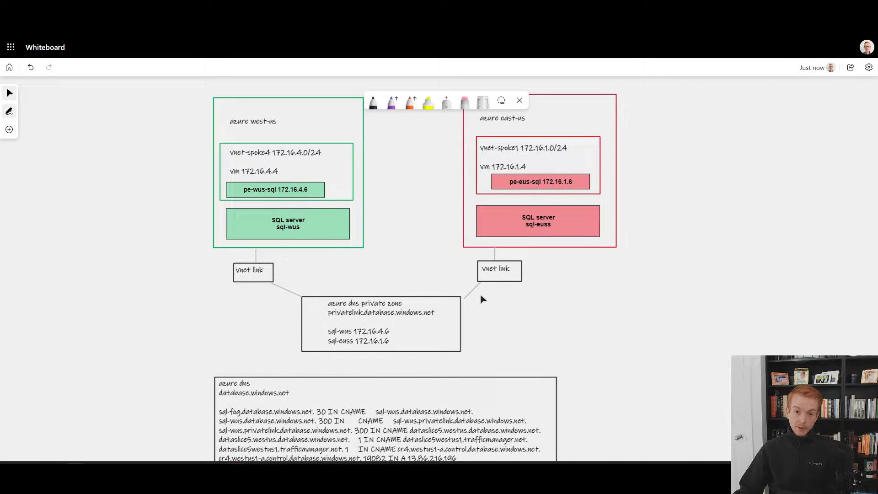
mouse_move(346, 371)
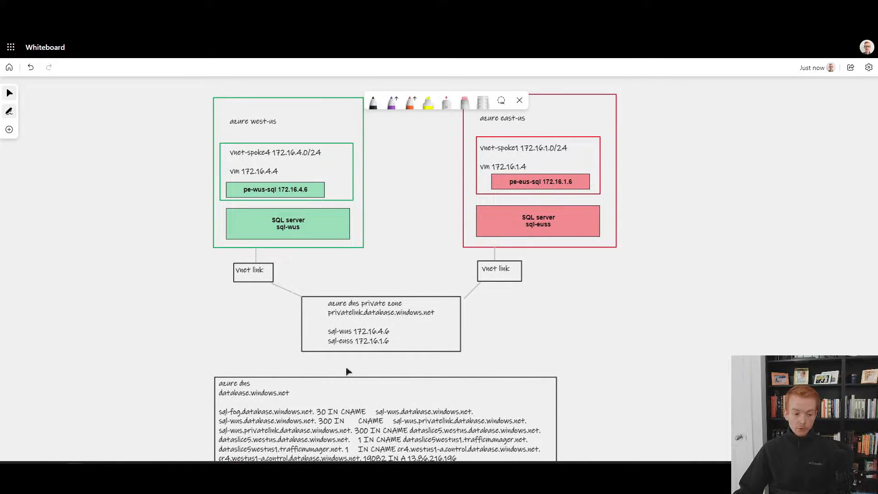
mouse_move(385, 367)
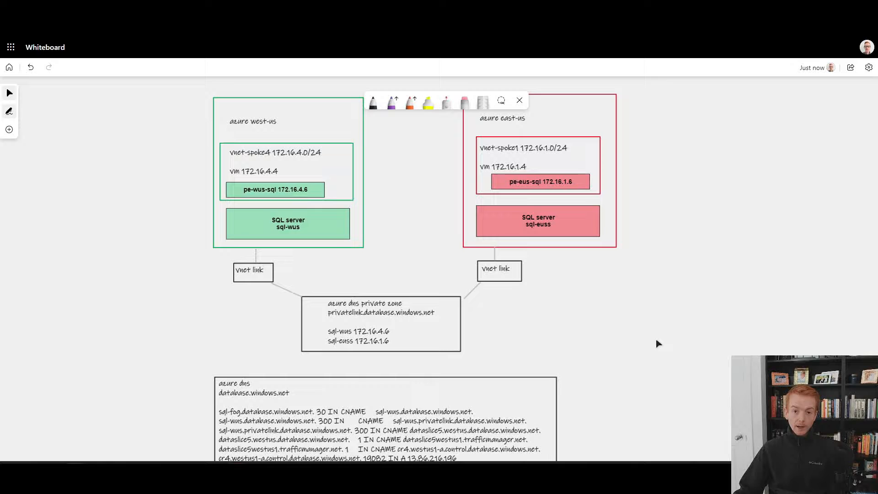
mouse_move(395, 279)
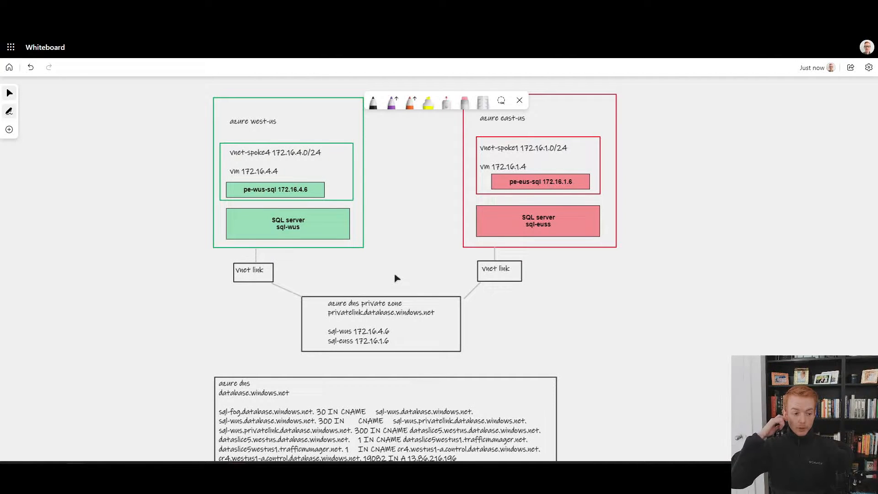
mouse_move(469, 243)
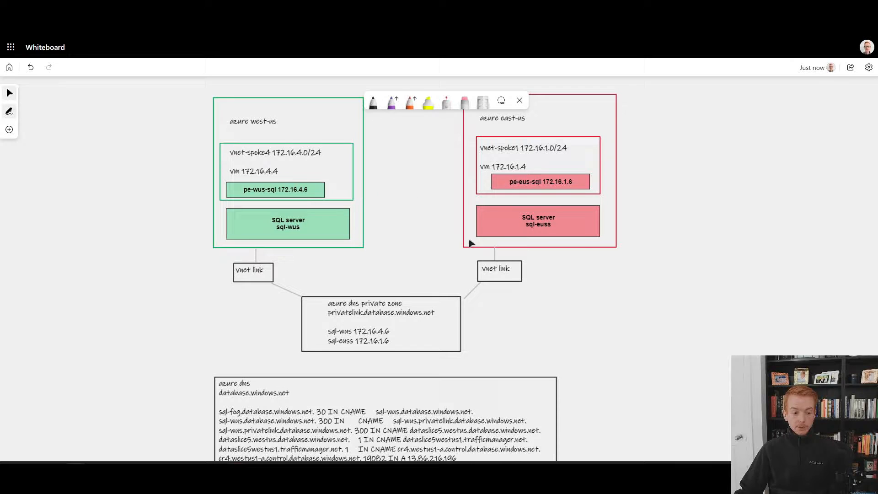
mouse_move(504, 273)
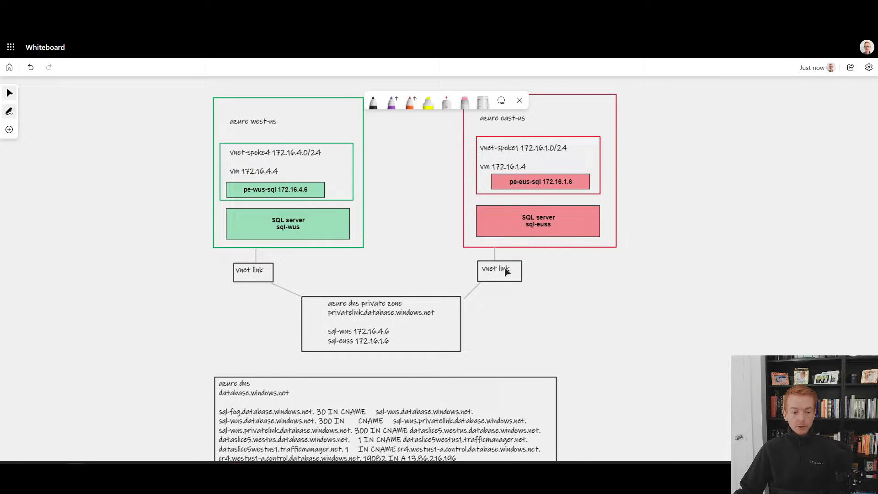
mouse_move(585, 197)
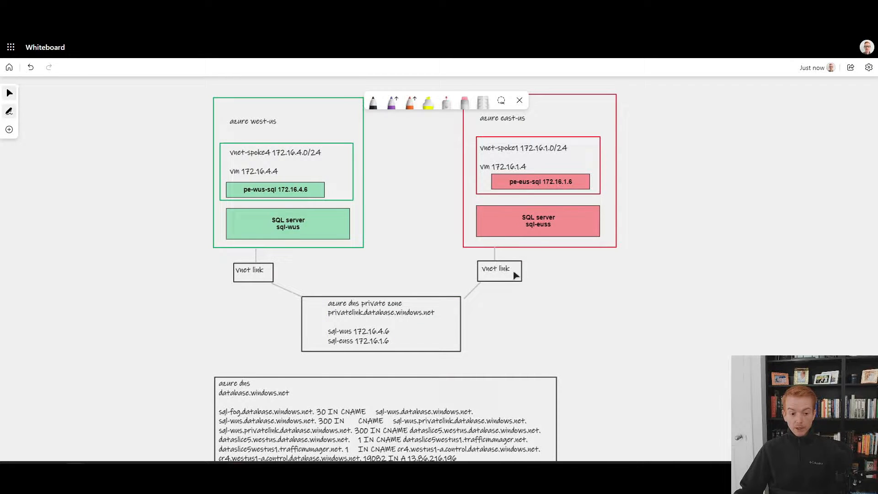
mouse_move(542, 325)
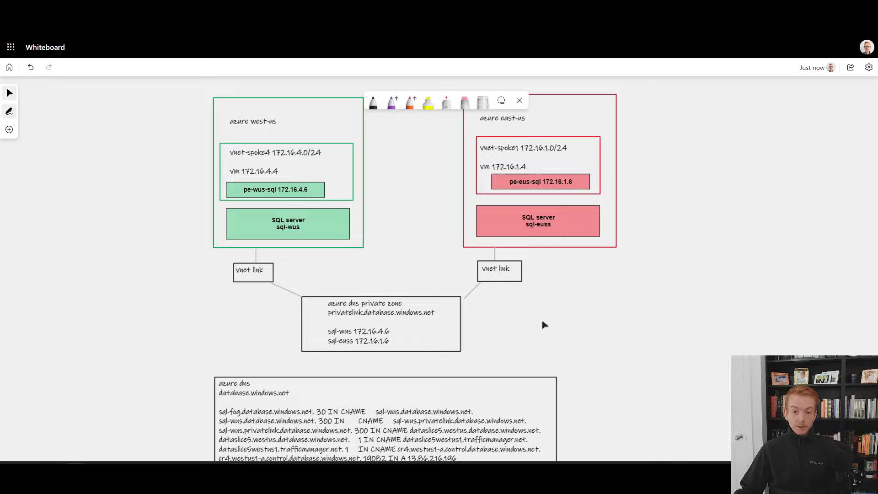
mouse_move(422, 238)
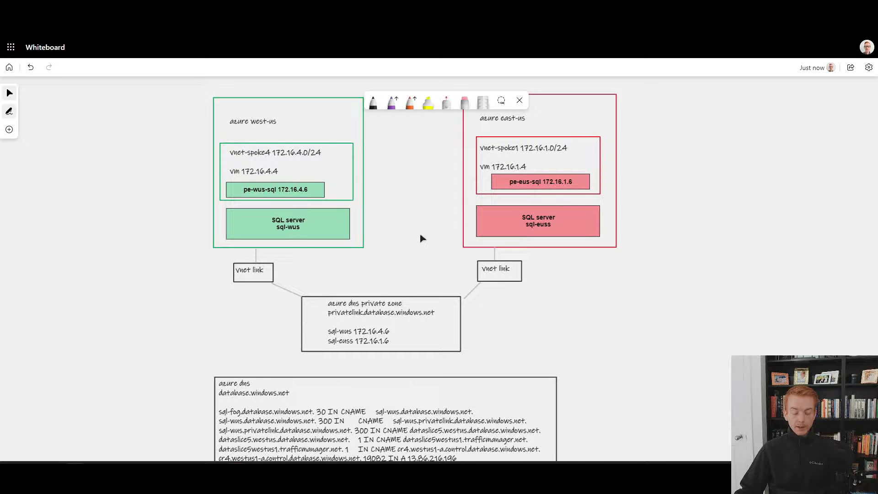
mouse_move(431, 215)
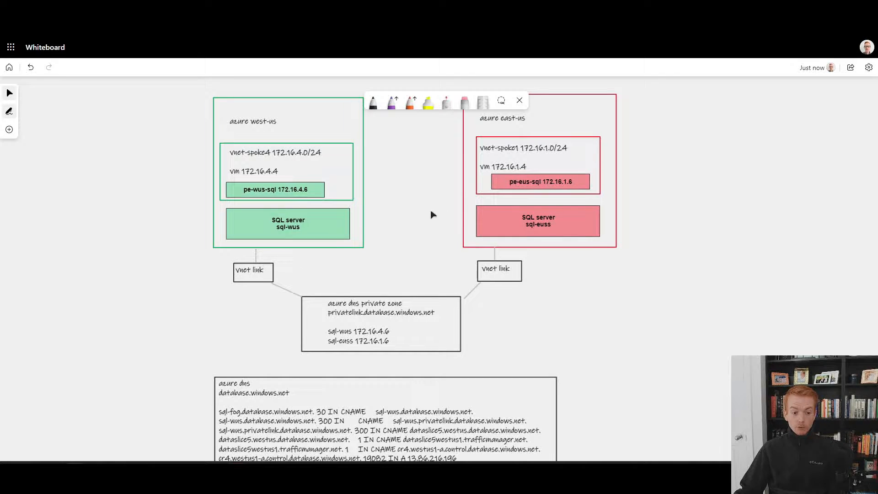
mouse_move(447, 205)
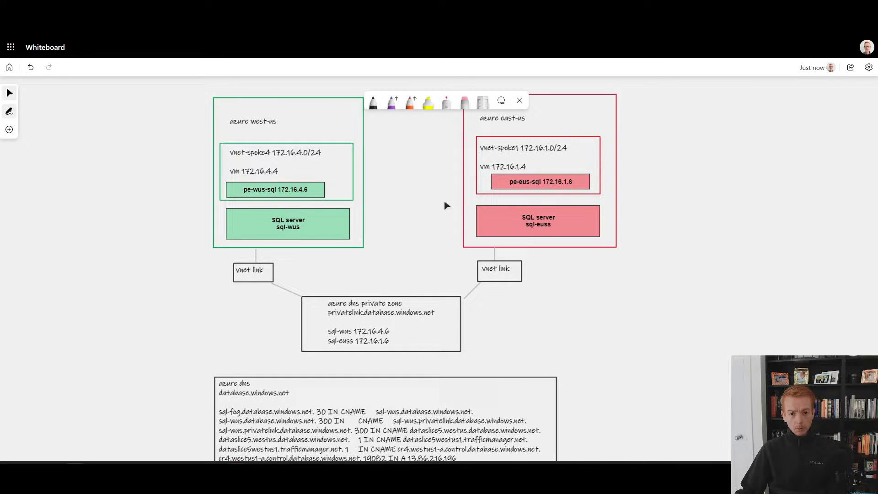
mouse_move(427, 287)
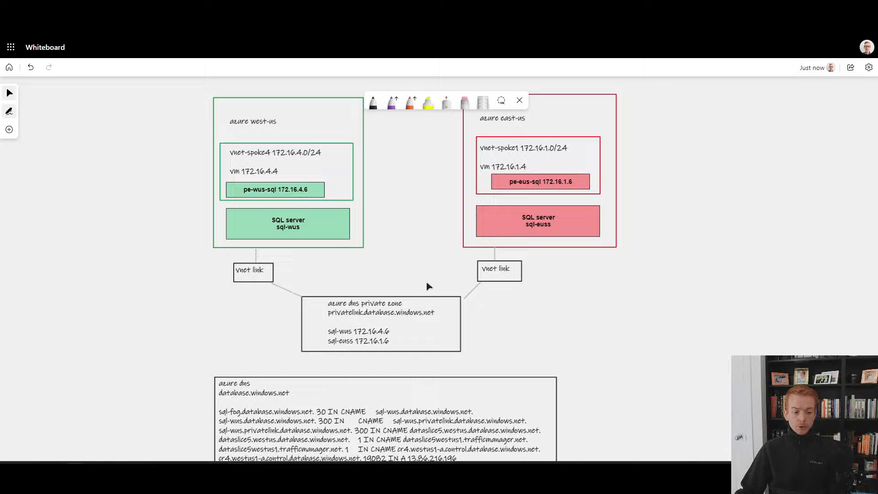
mouse_move(334, 314)
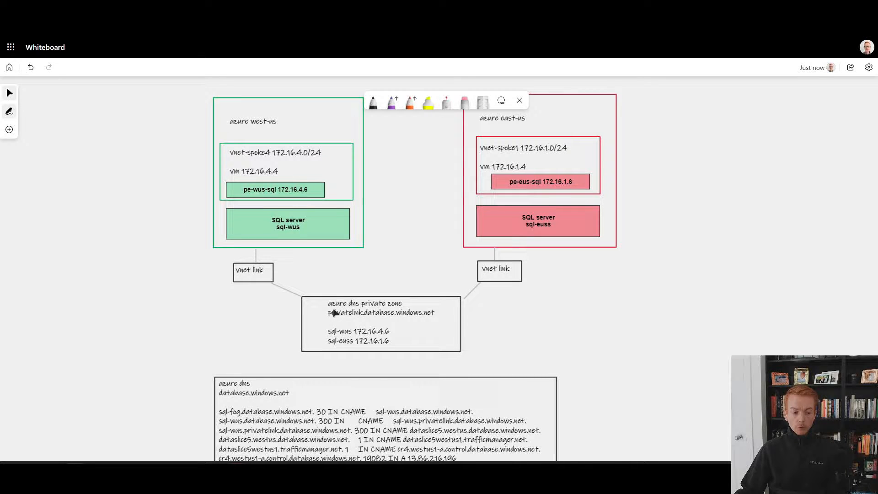
mouse_move(469, 264)
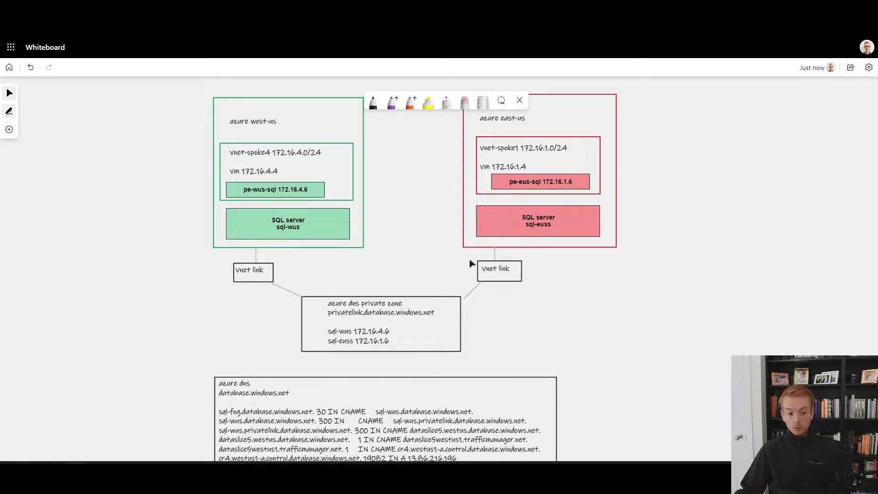
mouse_move(422, 270)
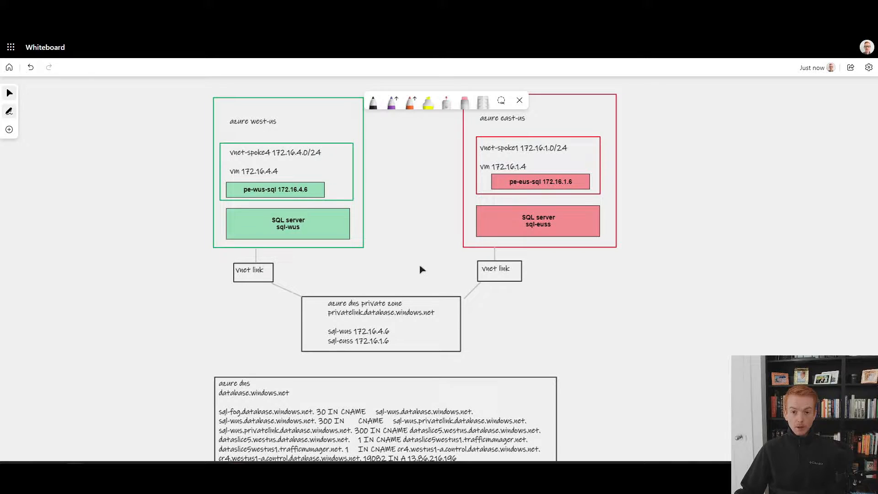
mouse_move(414, 236)
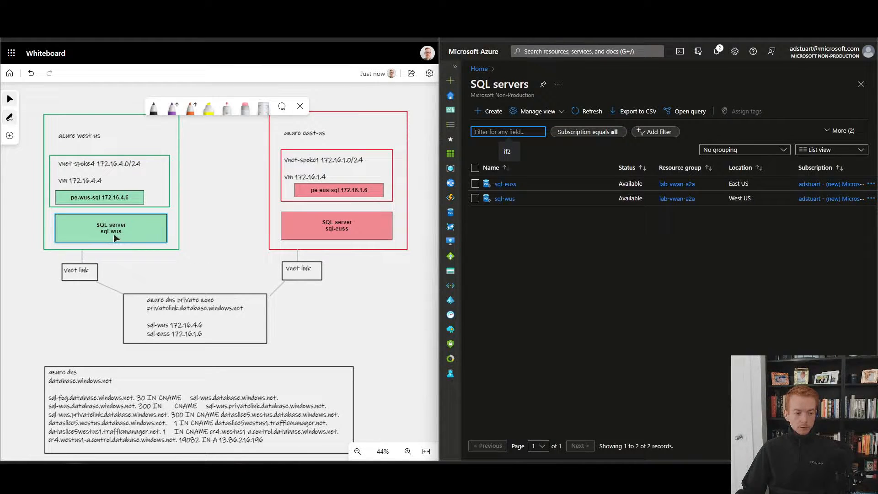
mouse_move(39, 148)
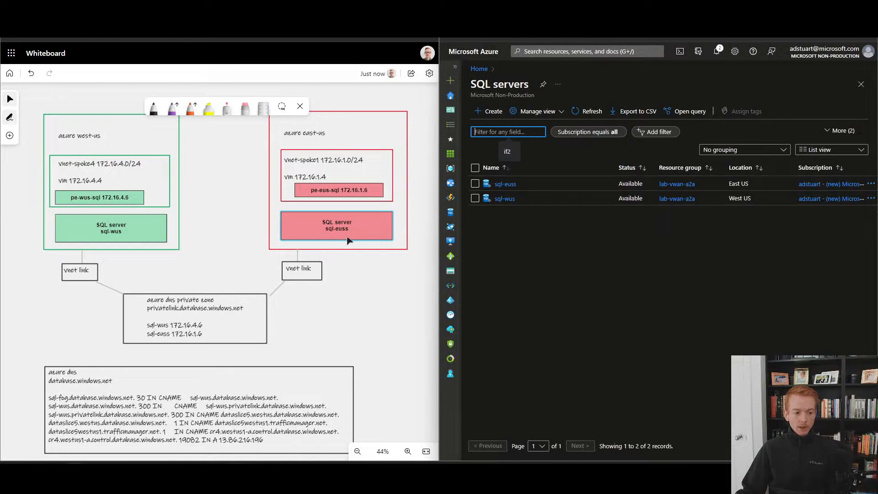
mouse_move(343, 234)
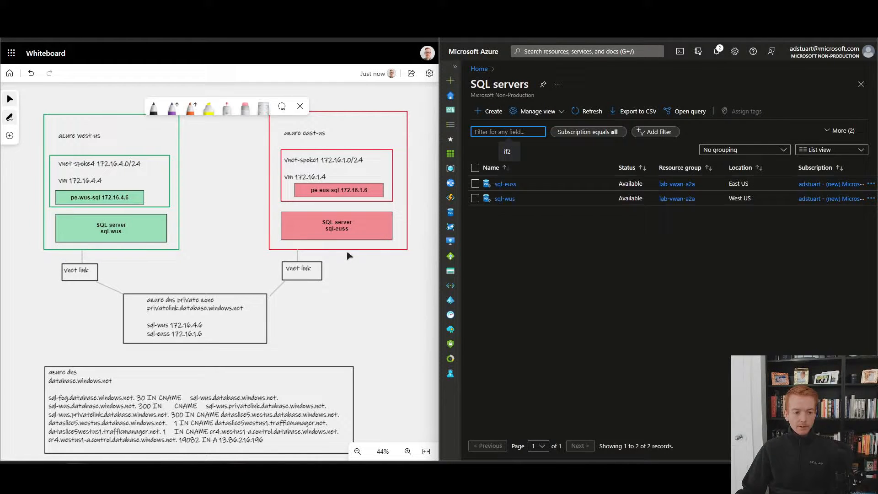
mouse_move(520, 184)
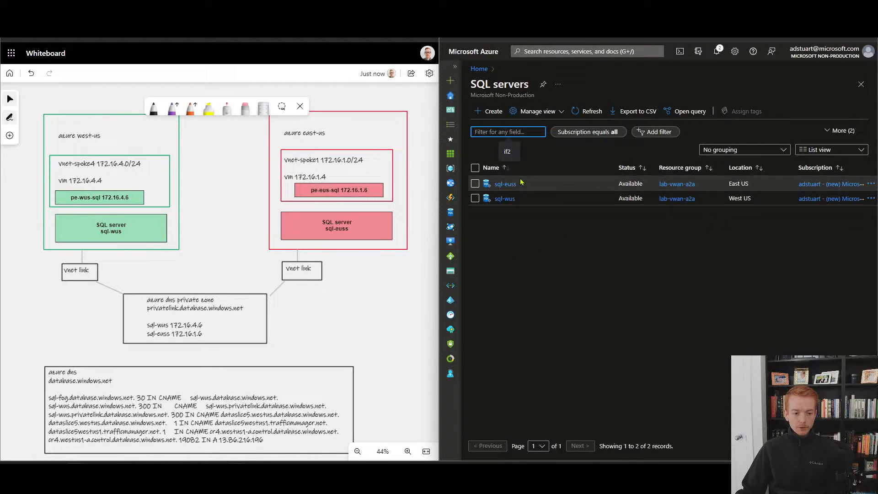
mouse_move(527, 243)
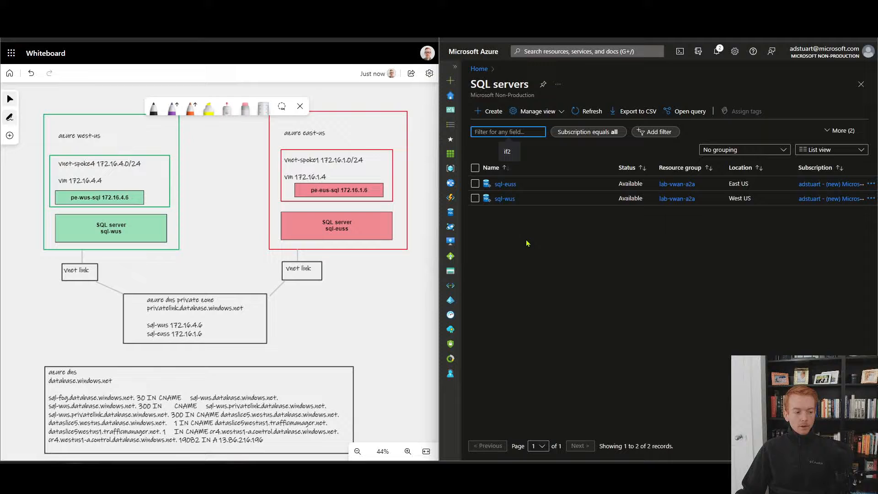
mouse_move(522, 228)
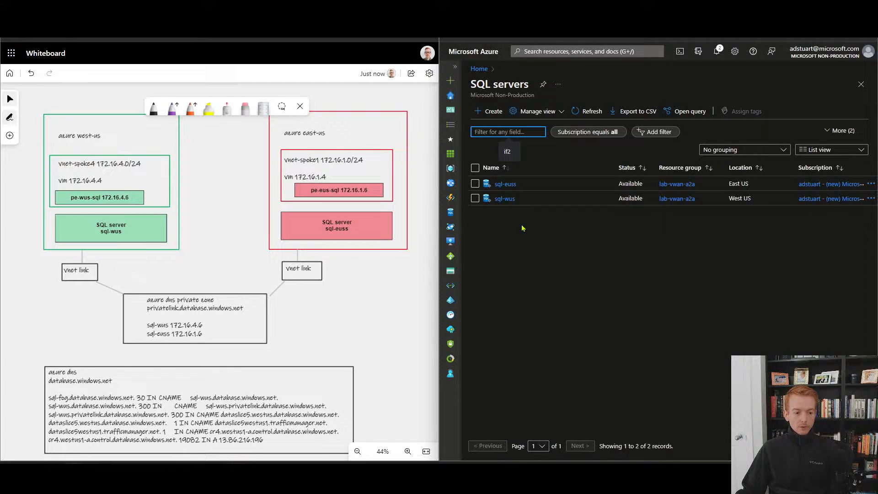
Open the sql-wus server's Failover groups page, which lists sql-fog
click(504, 198)
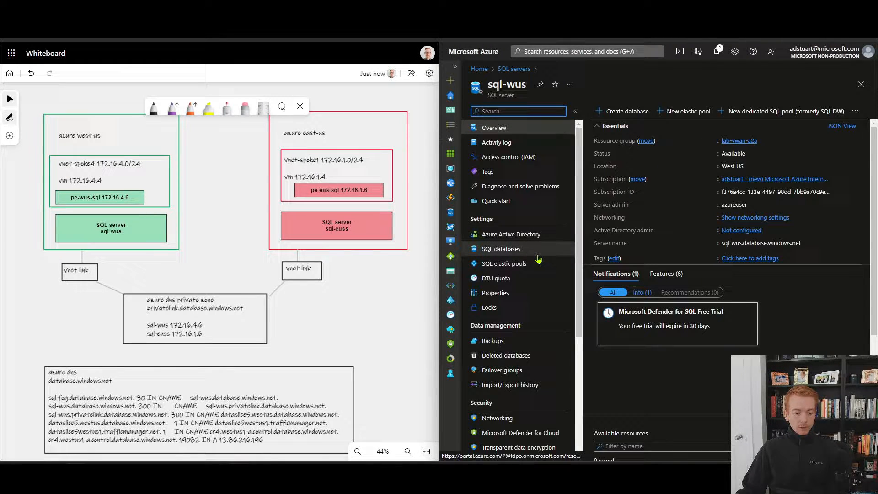
scroll(down, 3)
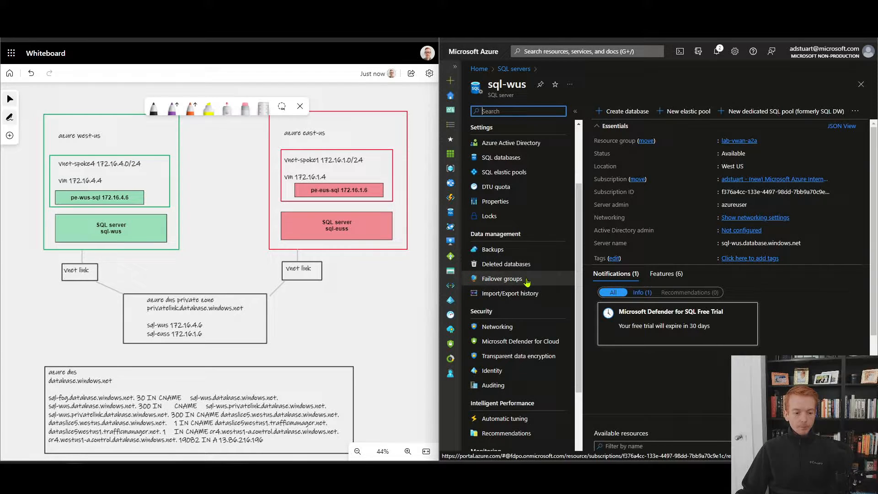
click(501, 278)
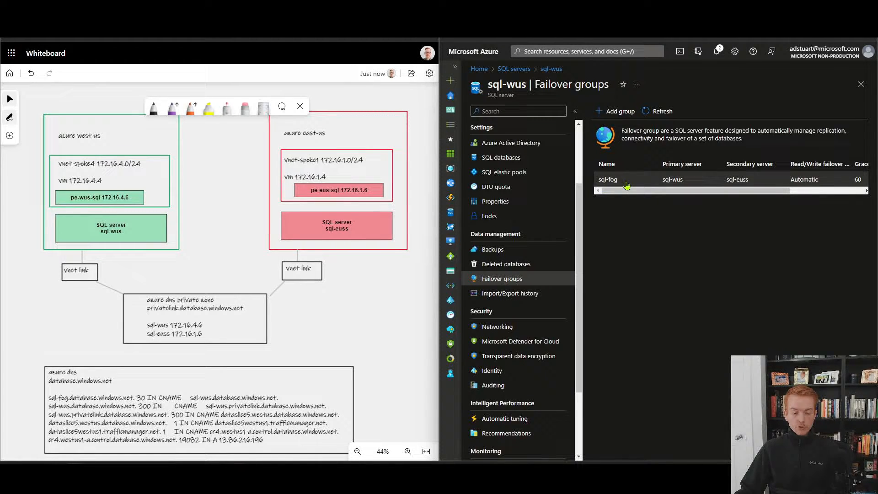
Open sql-fog's details: sql-wus West US primary, sql-euss East US secondary
click(608, 179)
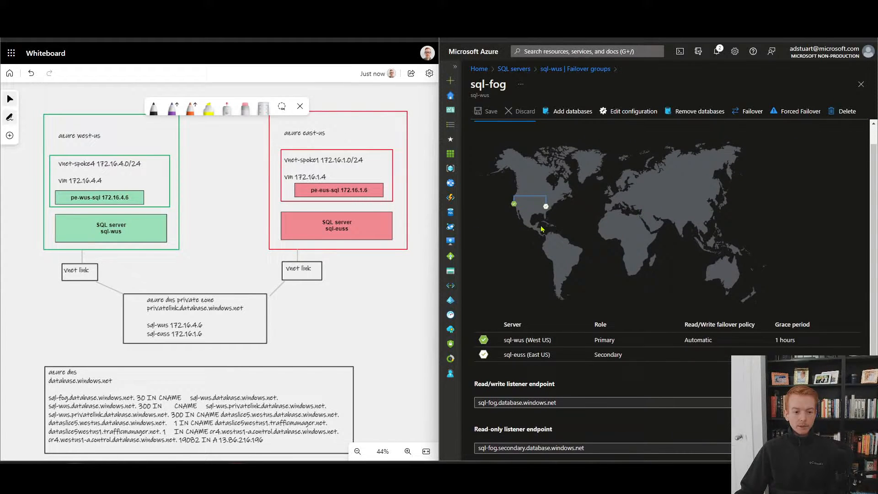
mouse_move(508, 207)
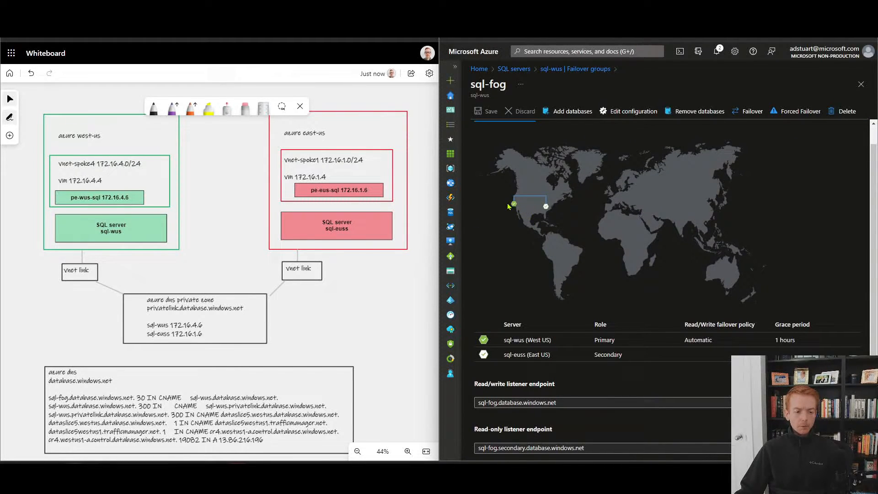
mouse_move(517, 213)
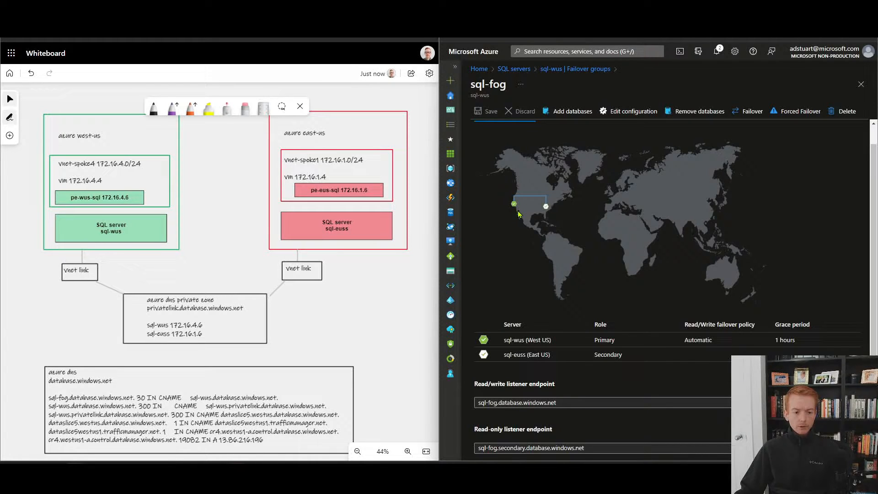
mouse_move(551, 216)
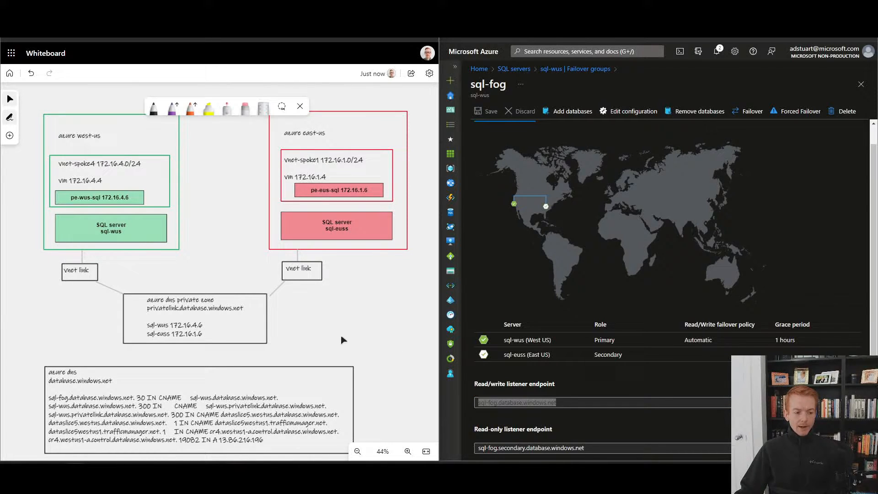
Scroll the whiteboard and mark the sql-fog CNAME chain with purple arrows
scroll(down, 3)
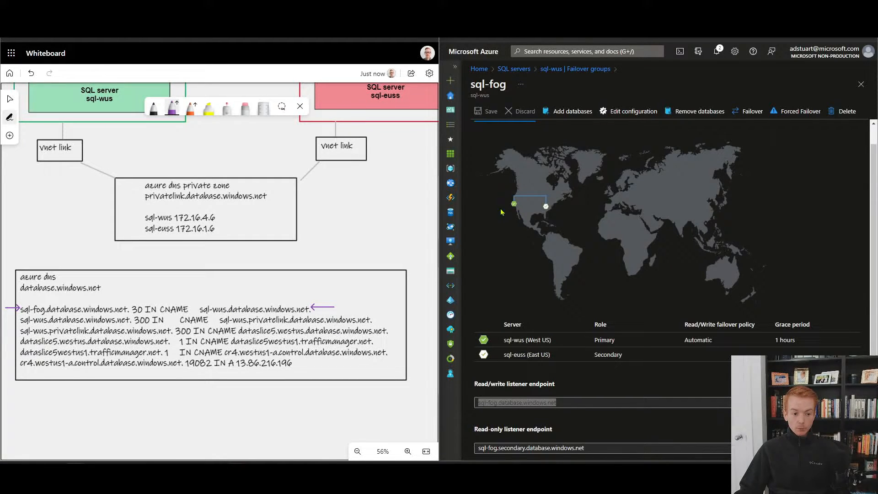
mouse_move(505, 285)
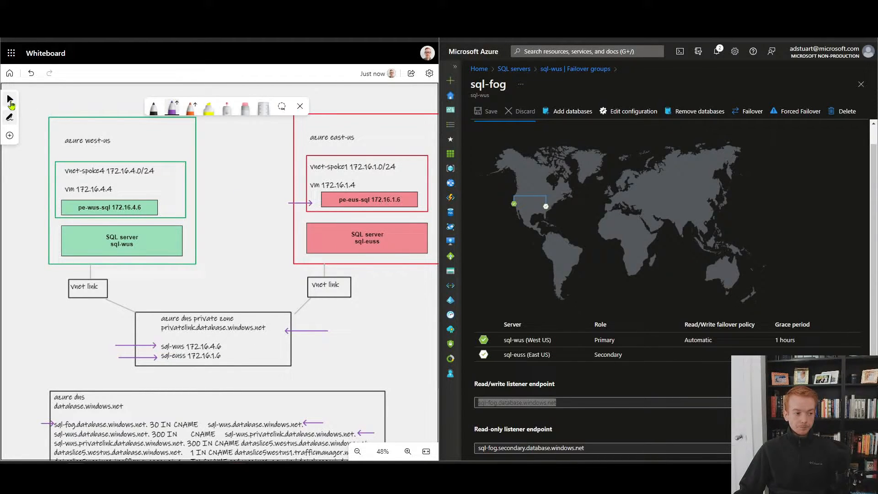
scroll(down, 3)
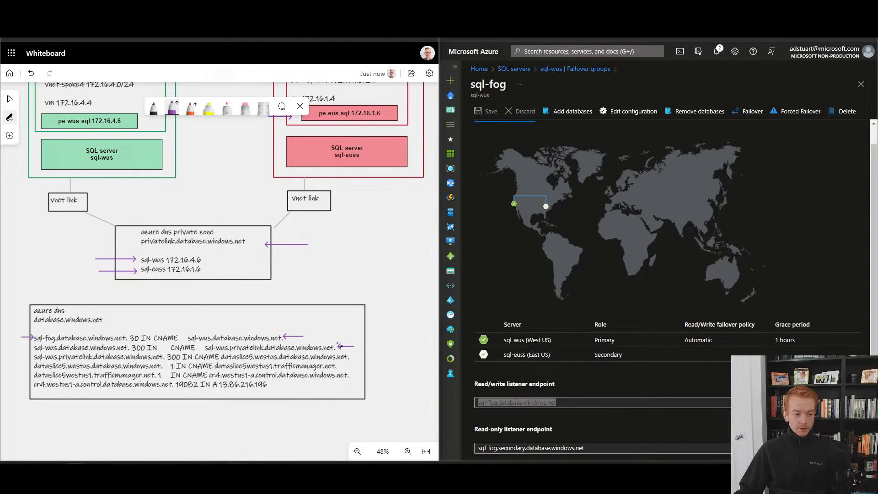
click(173, 107)
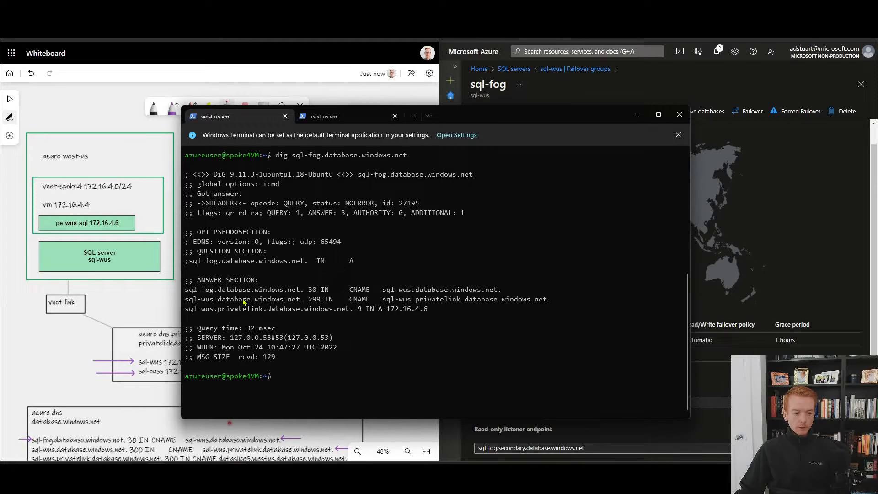
Highlight sql-wus and 172.16.4.6 in the west dig output, then repeat the lookup from the east VM
double_click(221, 289)
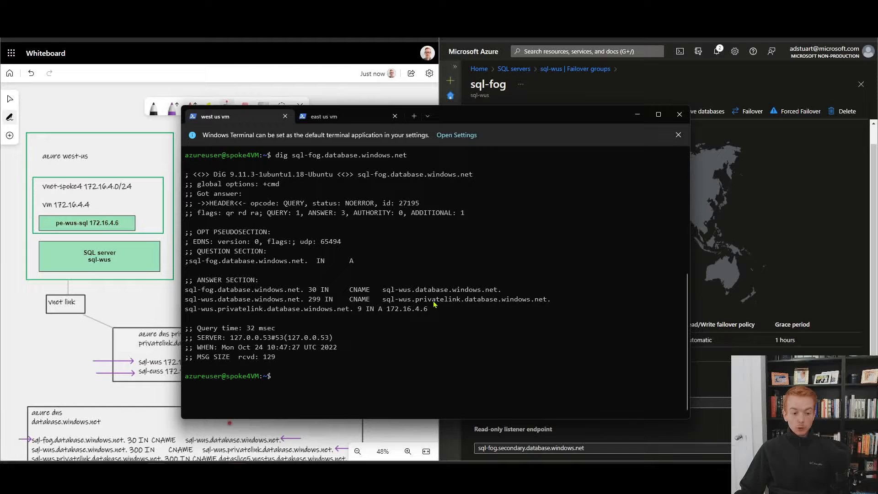
double_click(407, 309)
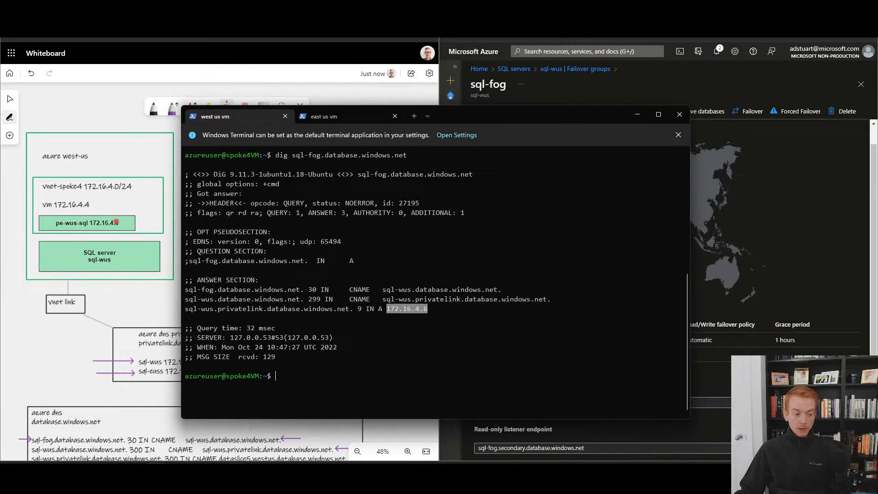
click(324, 116)
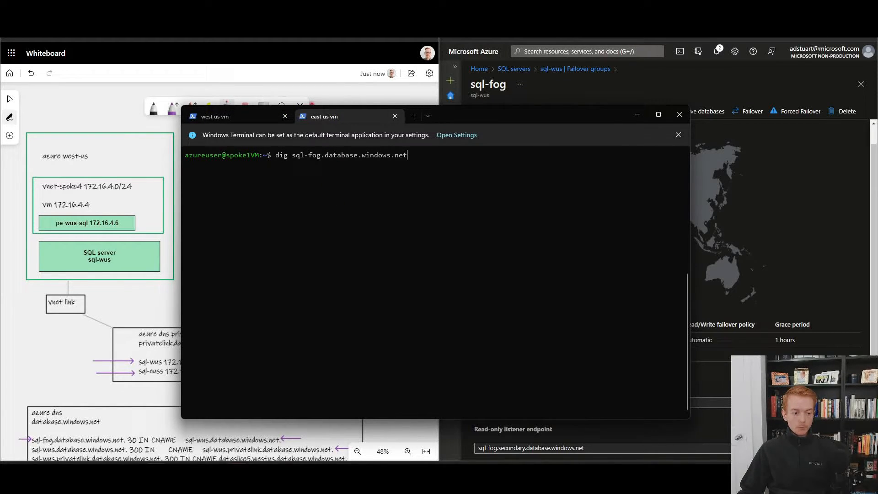
key(Return)
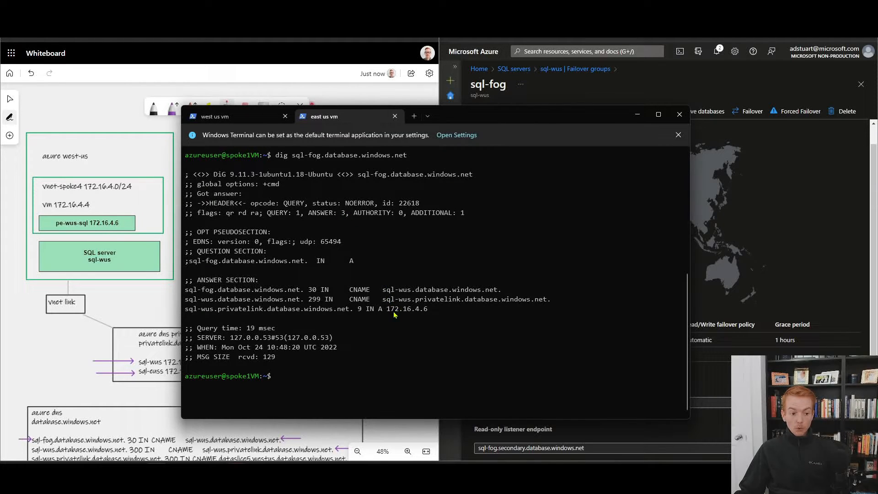
double_click(393, 308)
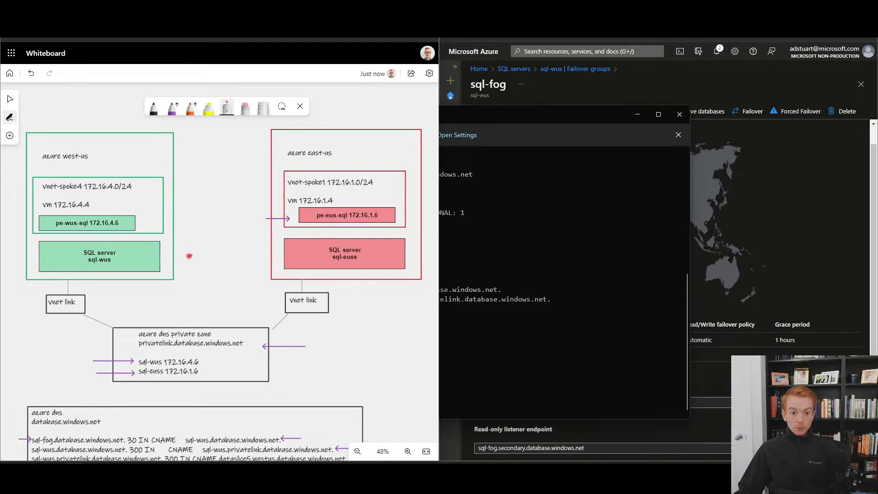
mouse_move(187, 286)
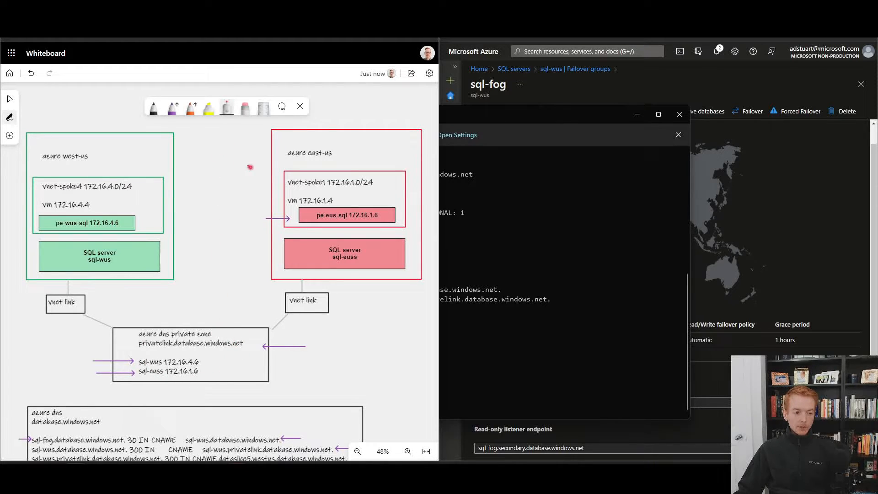
mouse_move(278, 181)
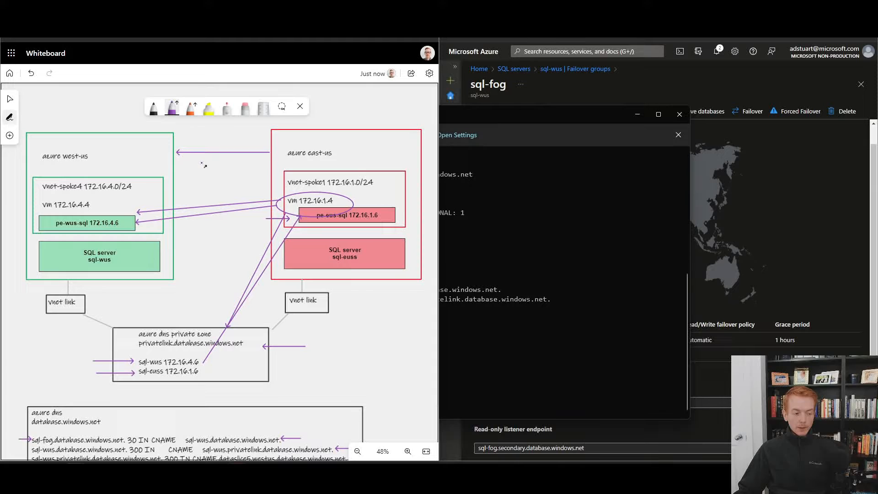
Bring the sql-fog failover group page back up in the Azure portal
click(678, 135)
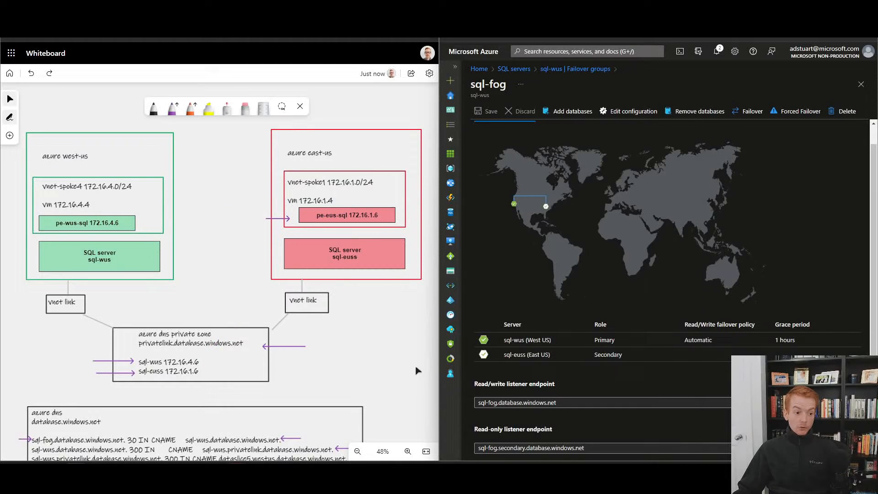
mouse_move(212, 161)
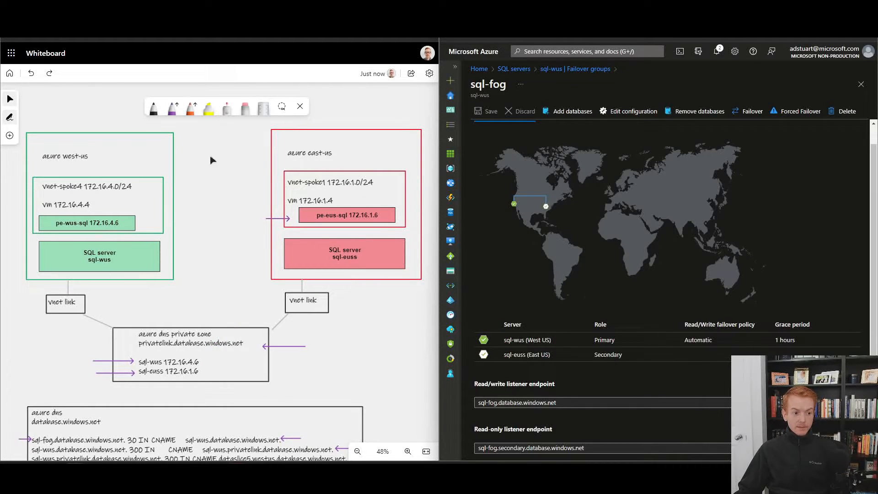
mouse_move(219, 184)
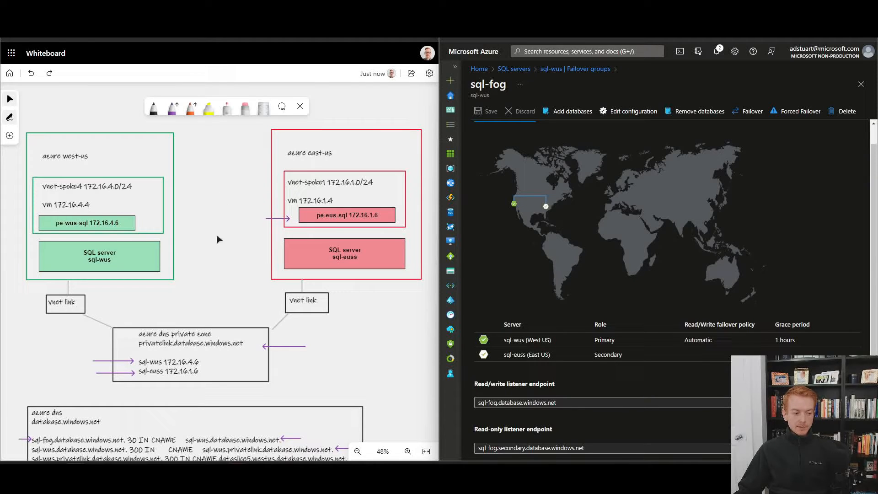
mouse_move(218, 364)
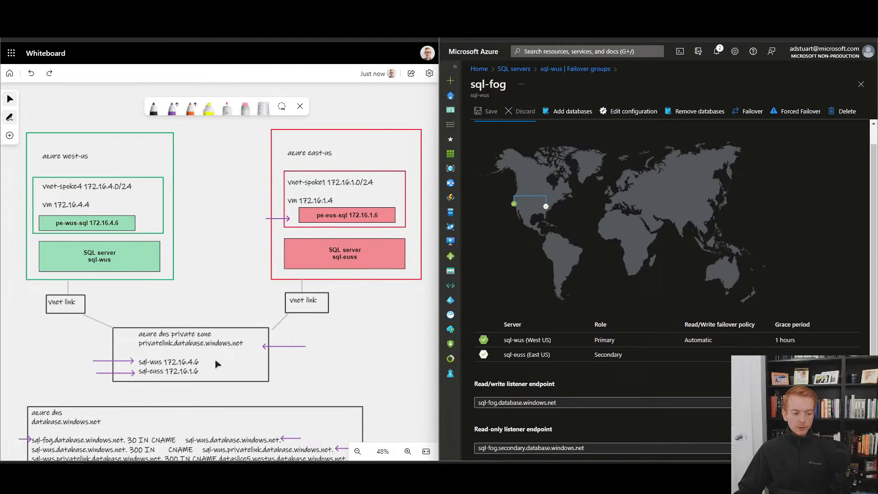
mouse_move(148, 193)
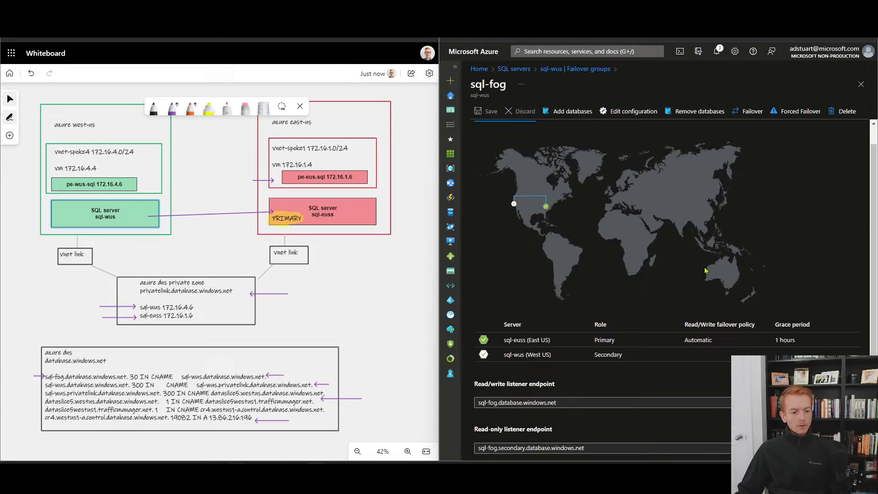
mouse_move(661, 282)
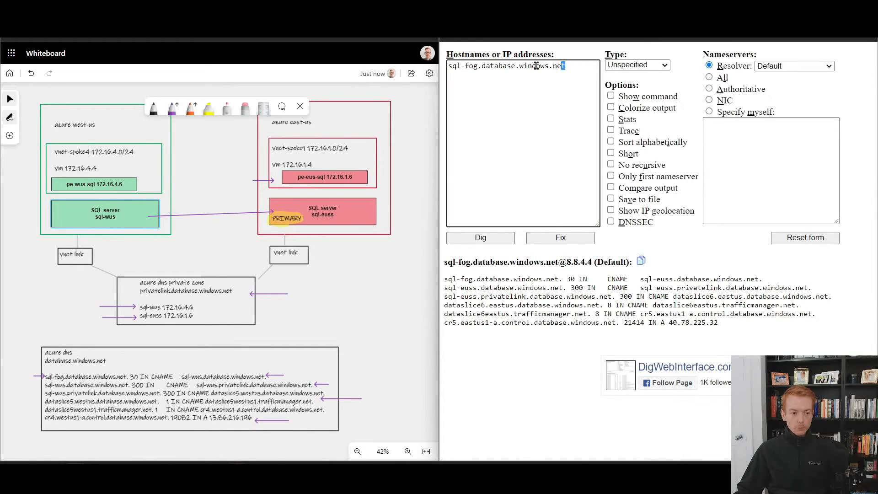
triple_click(506, 66)
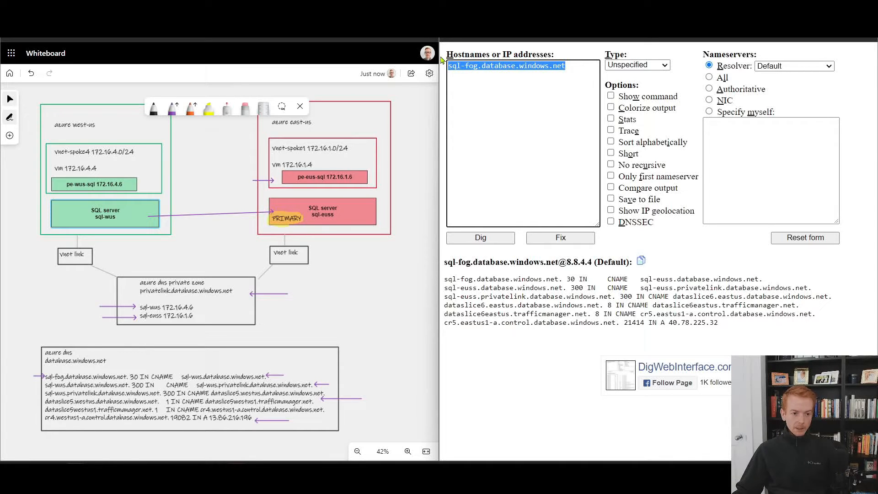
mouse_move(653, 286)
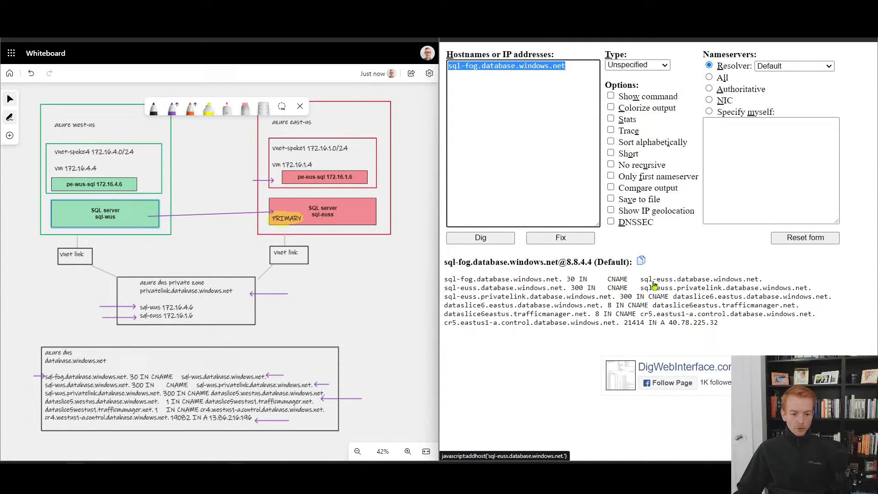
mouse_move(512, 284)
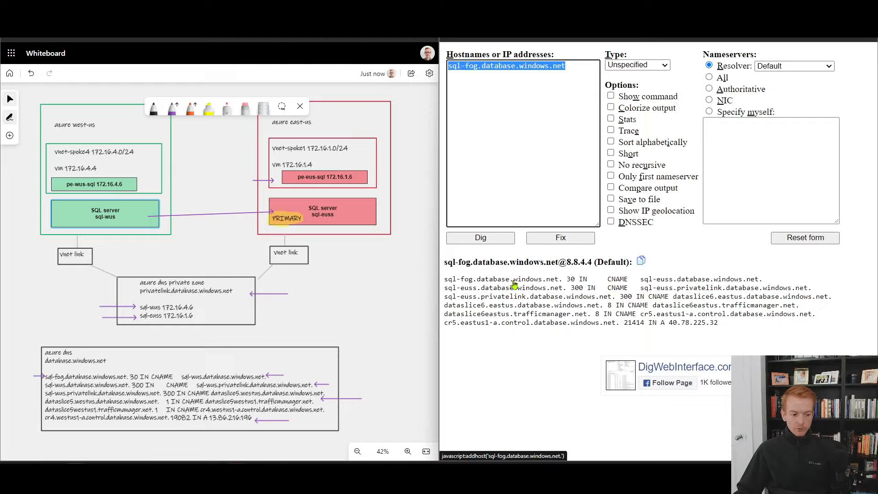
mouse_move(649, 283)
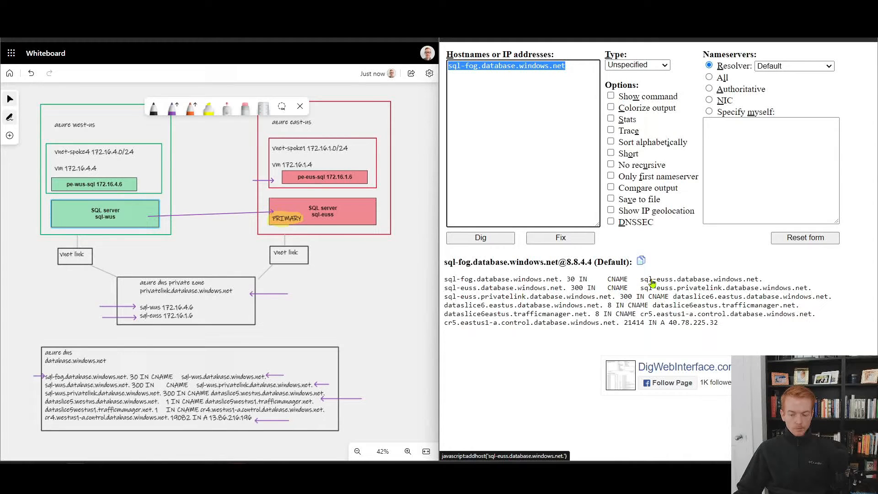
mouse_move(516, 283)
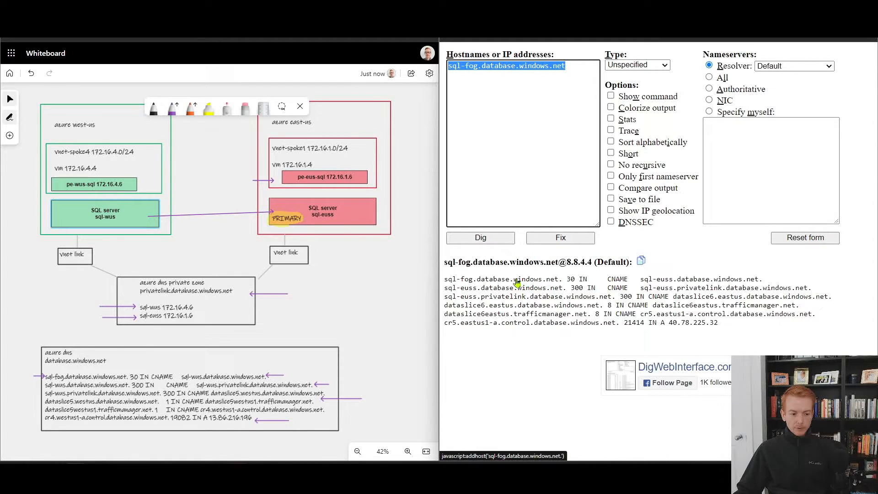
mouse_move(473, 283)
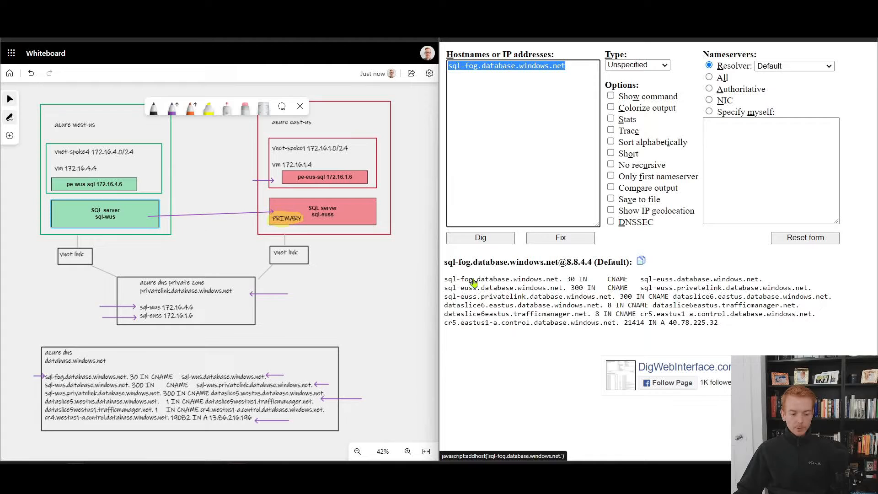
mouse_move(577, 279)
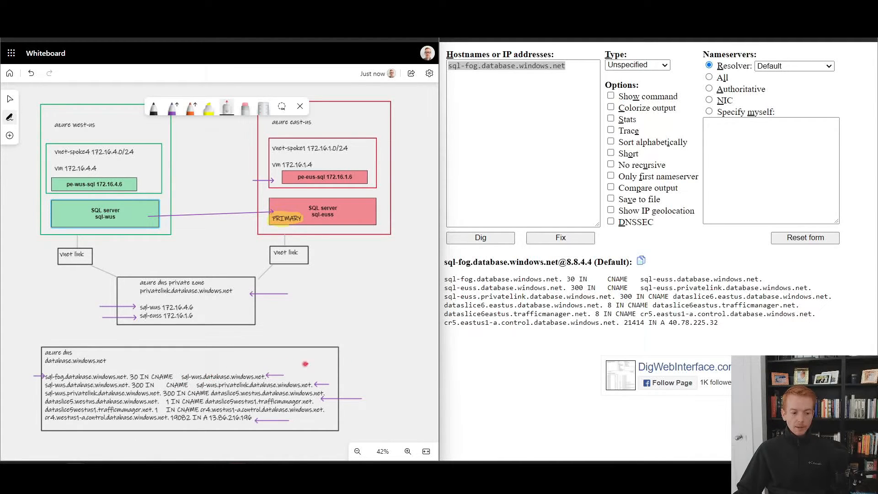
mouse_move(257, 363)
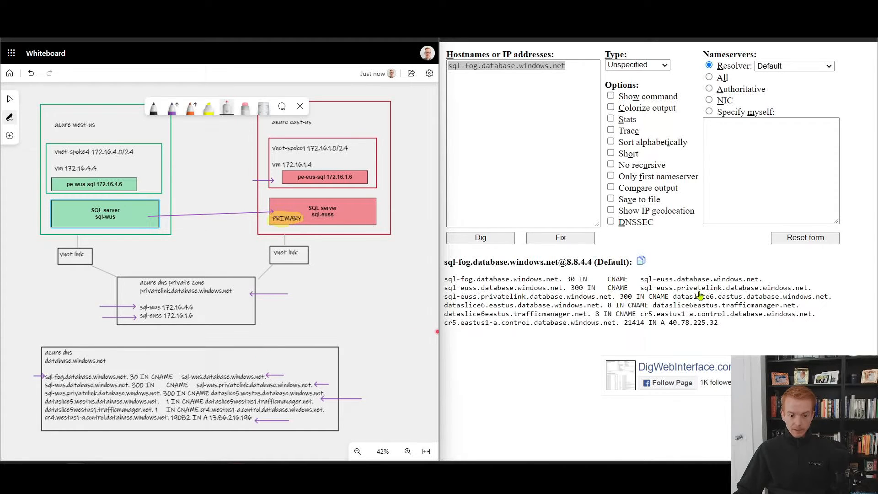
mouse_move(697, 295)
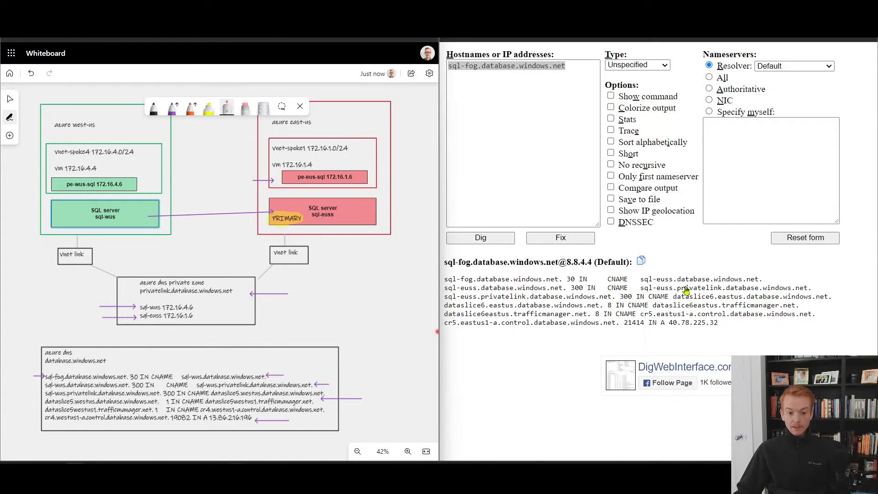
mouse_move(703, 287)
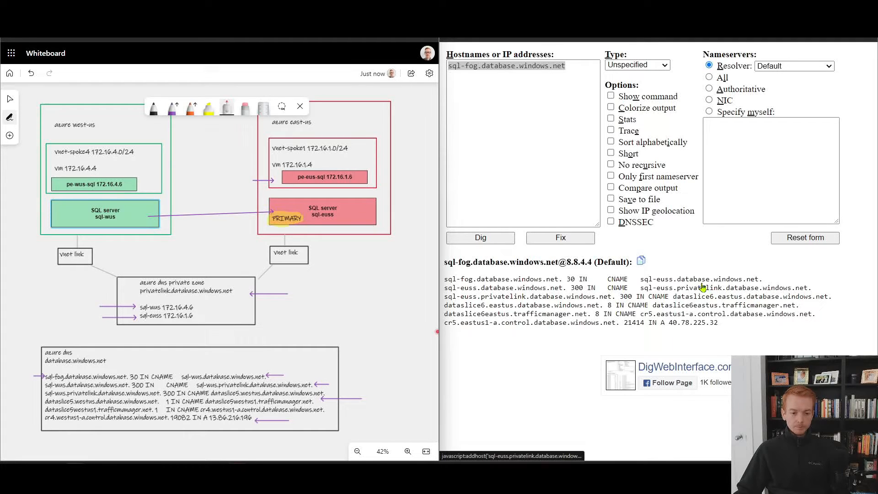
mouse_move(641, 261)
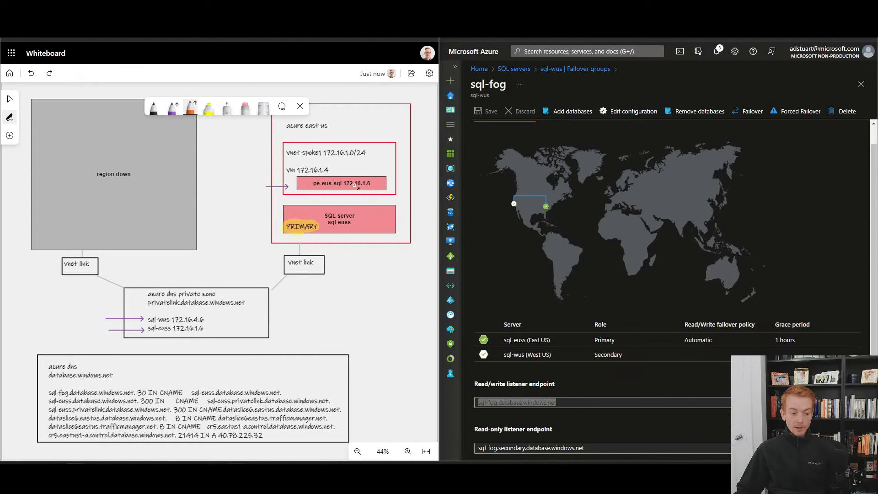
mouse_move(346, 217)
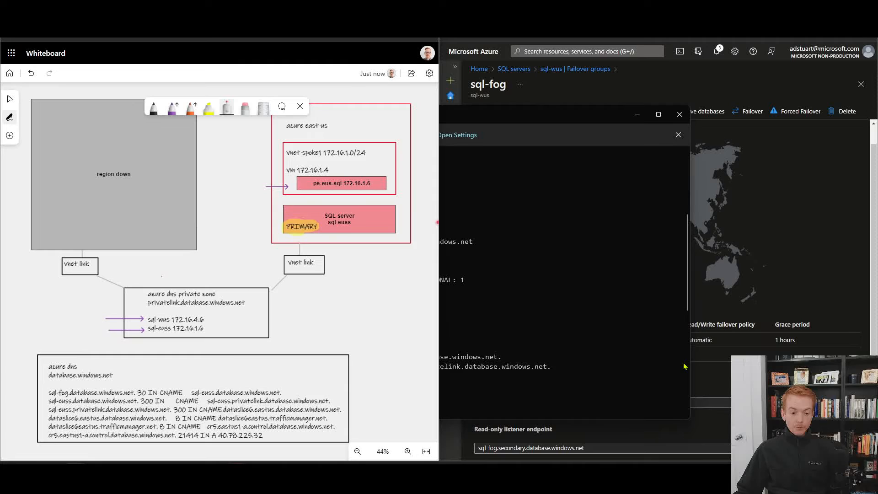
Highlight the east VM's new sql-euss privatelink chain resolving to 172.16.1.6
click(679, 135)
text(dig sql-fog.database.windows.net)
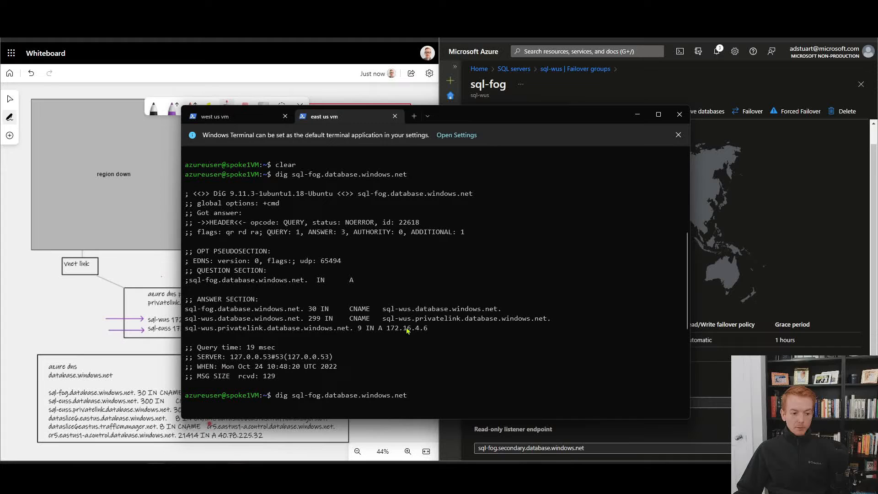
mouse_move(206, 313)
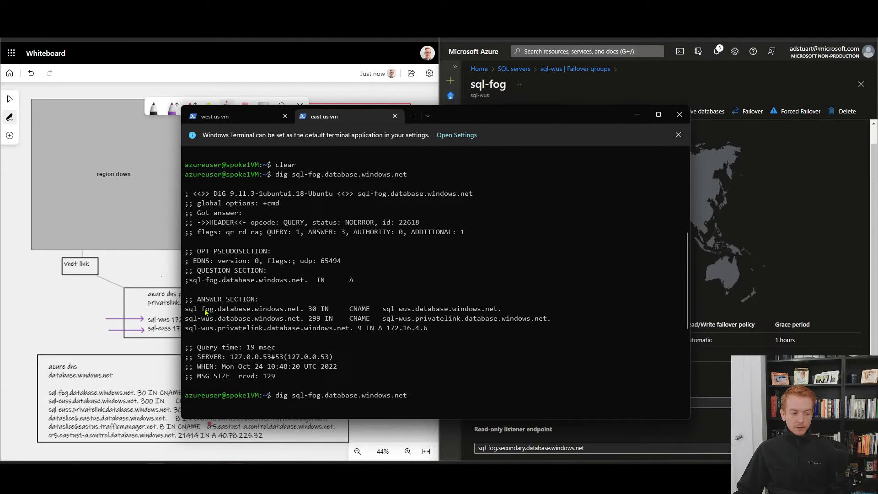
mouse_move(385, 315)
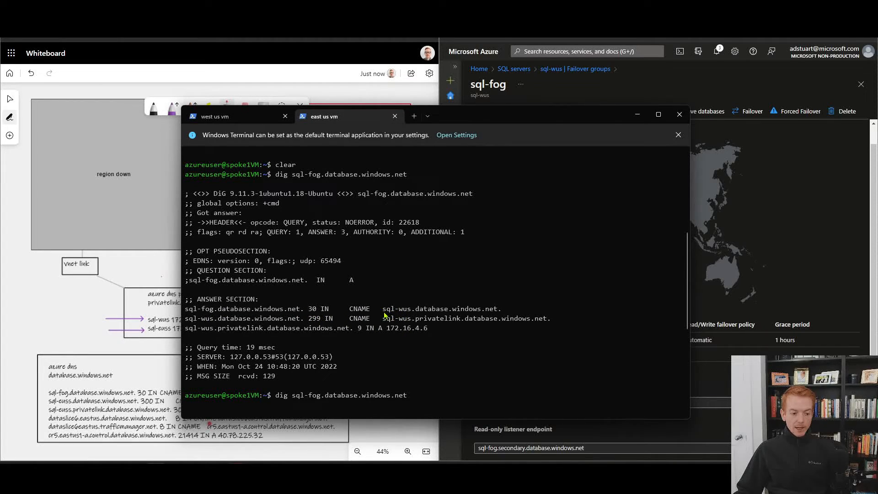
double_click(396, 308)
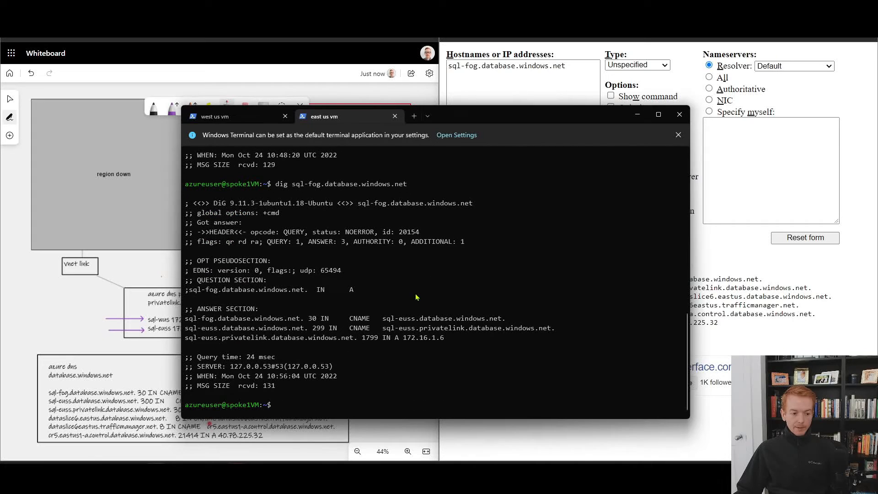
double_click(399, 318)
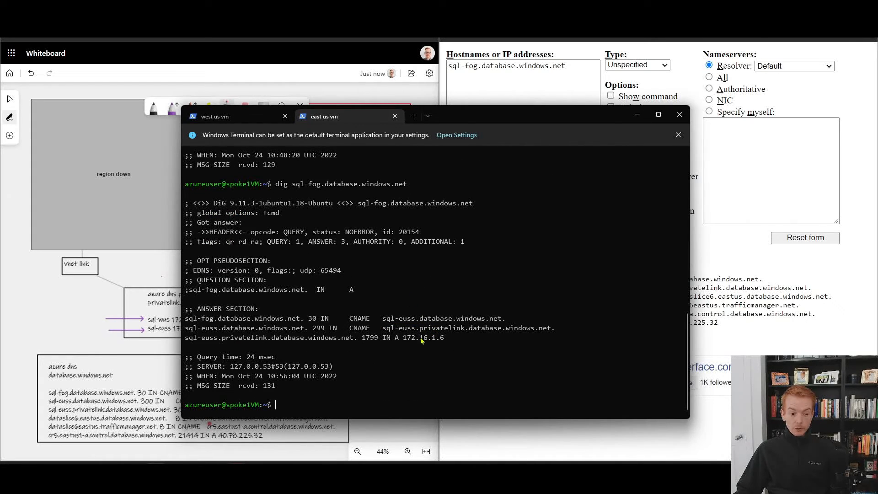
double_click(422, 338)
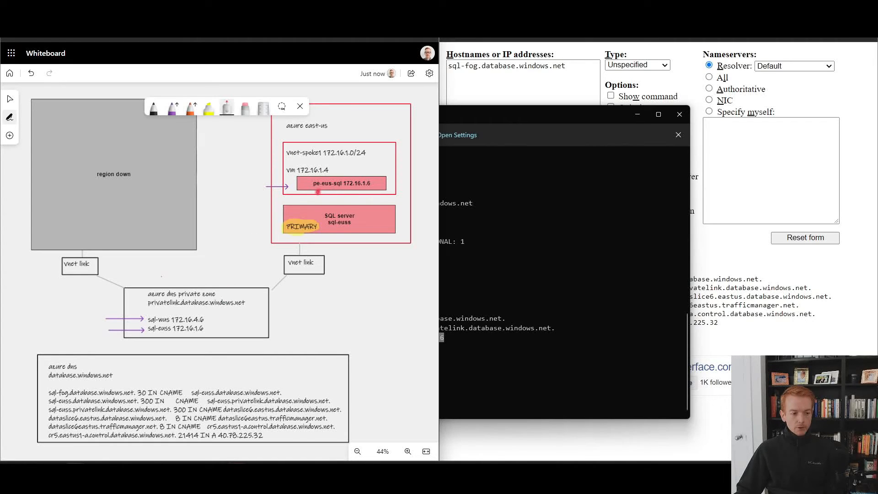
mouse_move(9, 98)
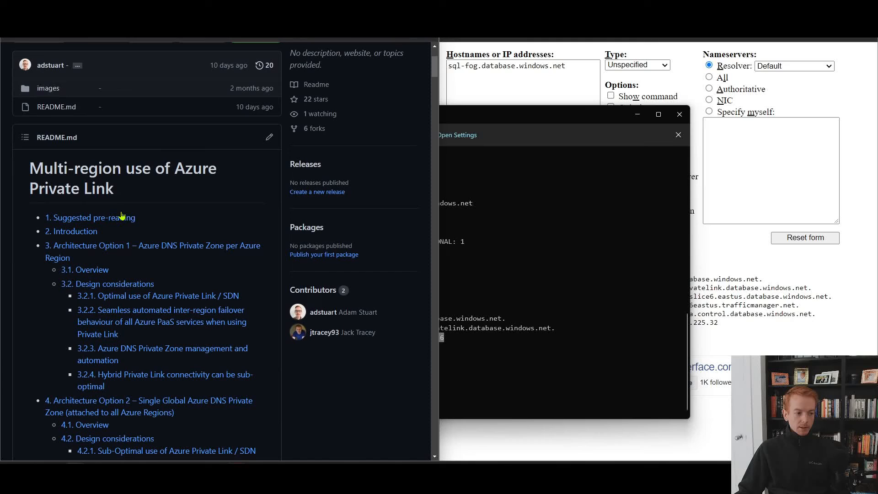
Scroll the README contents down to the hybrid on-premises appendix
scroll(down, 3)
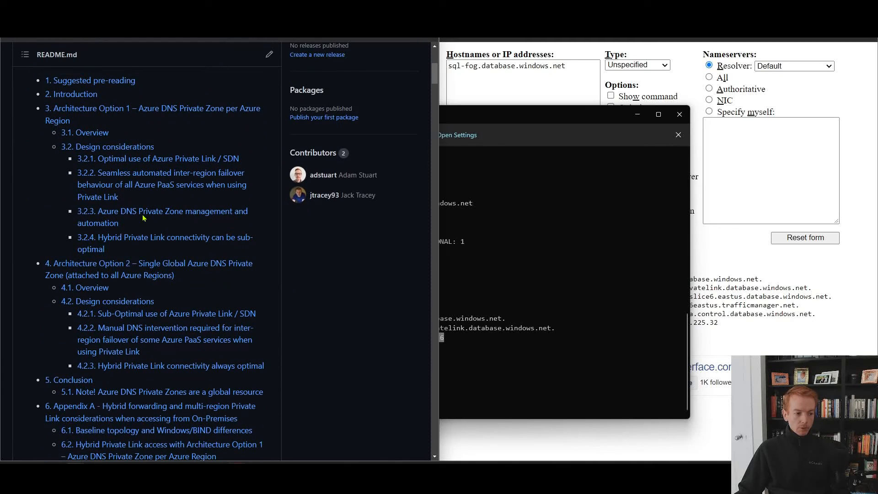
mouse_move(164, 242)
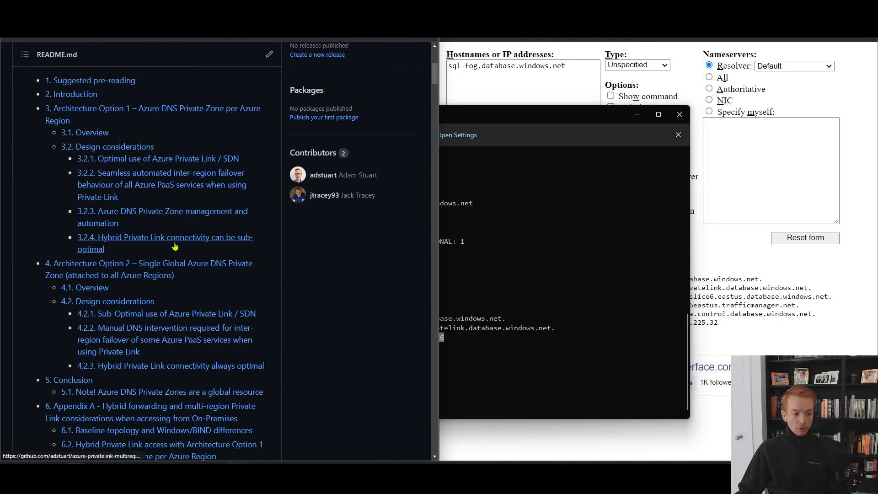
scroll(down, 3)
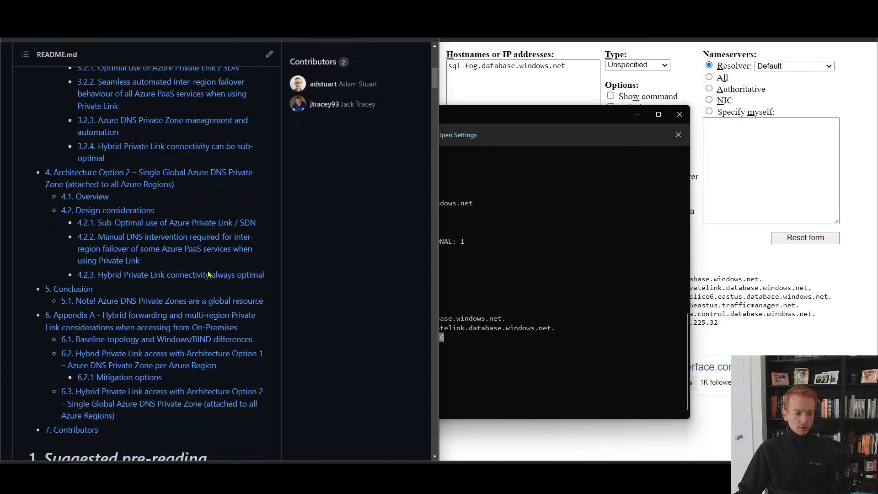
scroll(down, 3)
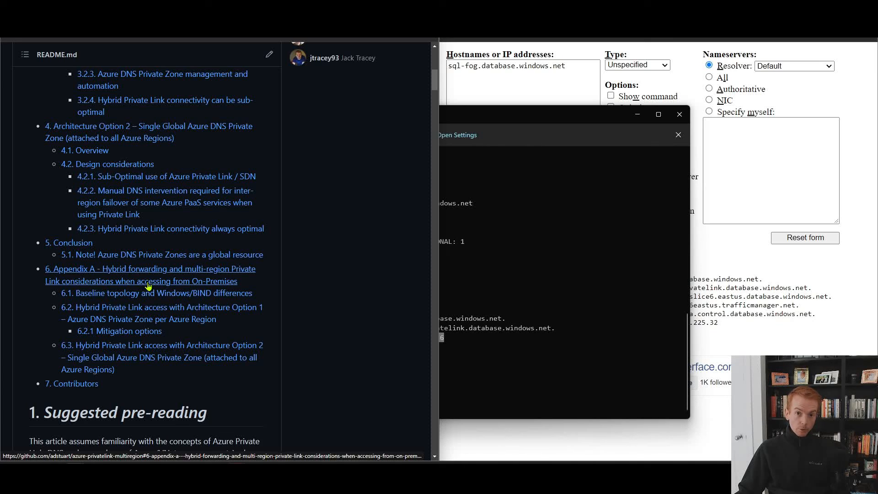
mouse_move(148, 288)
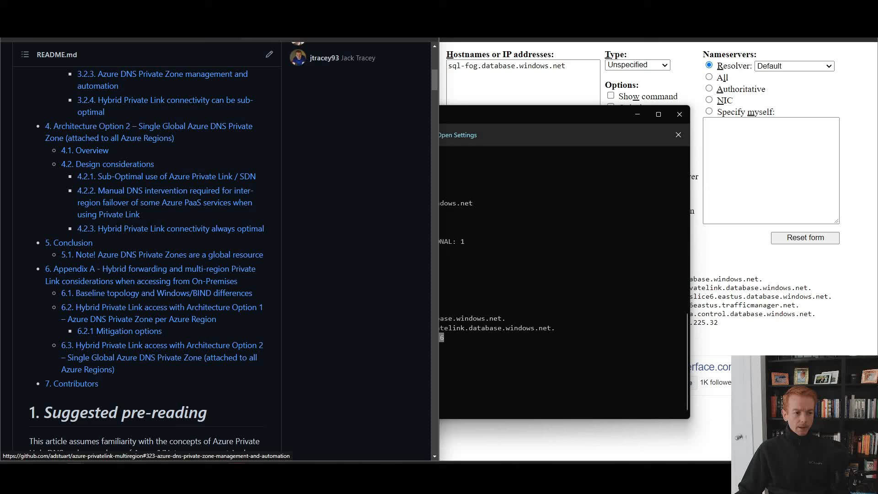